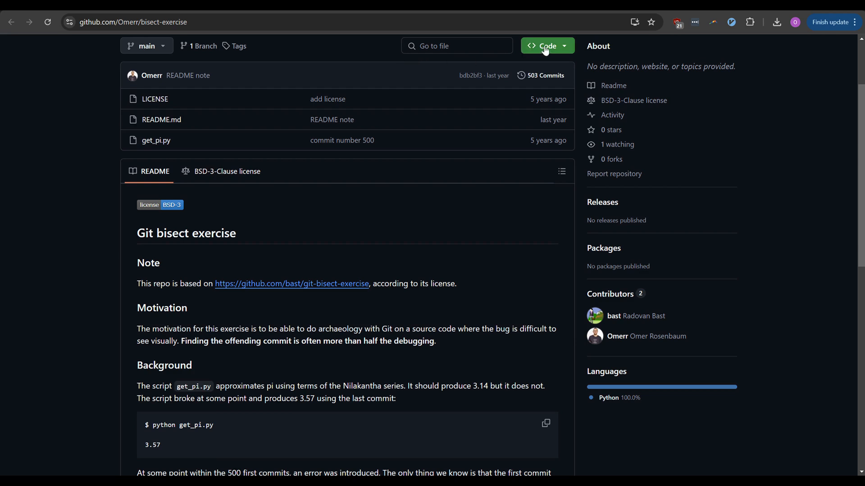
- Reveal the HTTPS clone URL of the bisect-exercise repository from the Code button
click(543, 46)
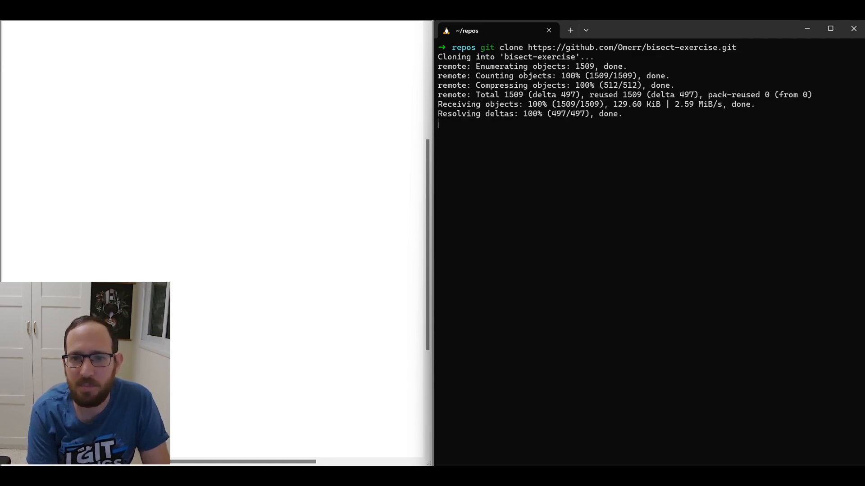
- Enter ~/repos/bisect-exercise, list its files and run get_pi.py, which prints 3.57
text(cd ~/repos/)
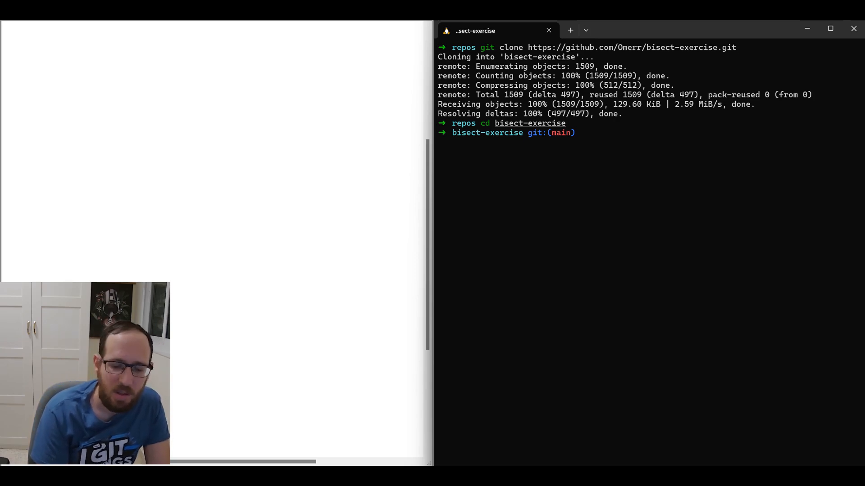
text(ll)
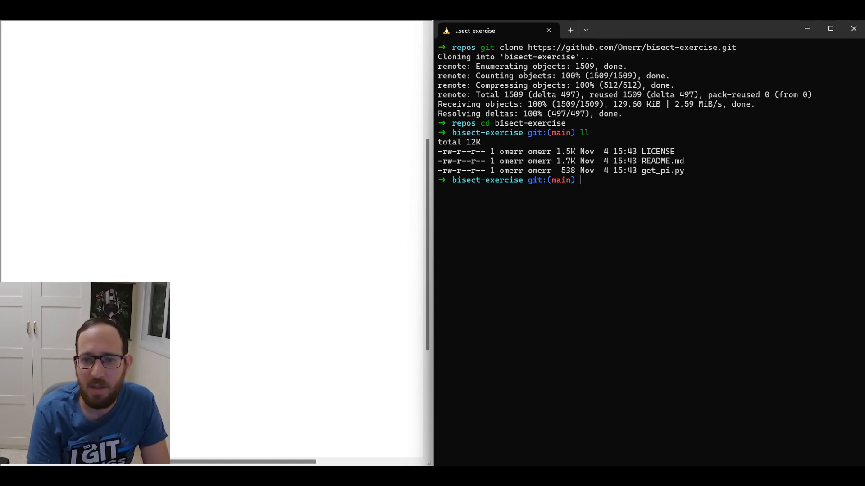
text(python3 temp.py)
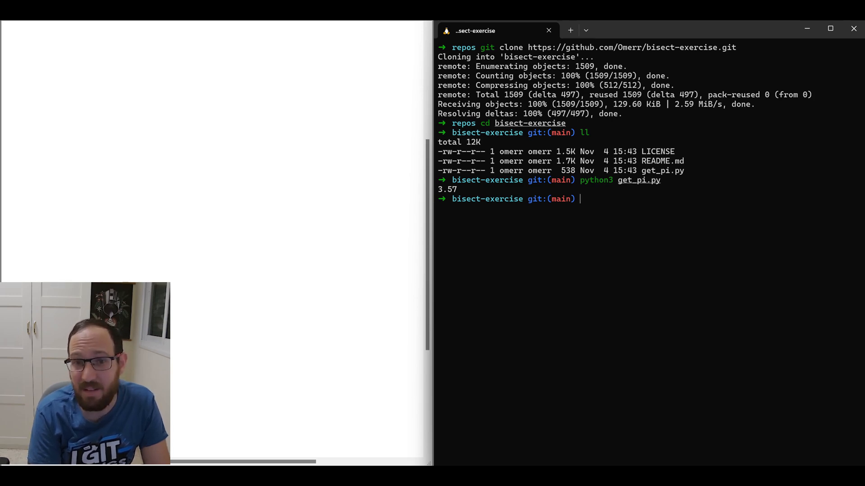
- Show the oldest commit f0ea950 "commit number 1" via git log --oneline | tail -n1
text(git log --numstat)
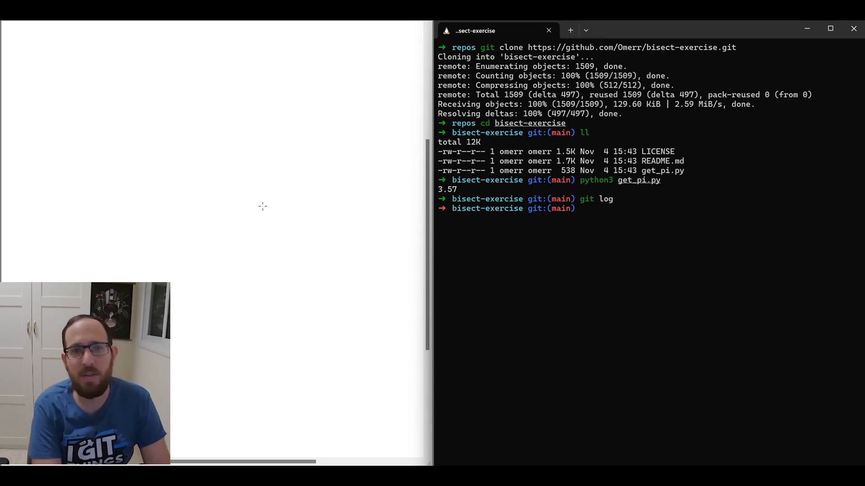
text(git log)
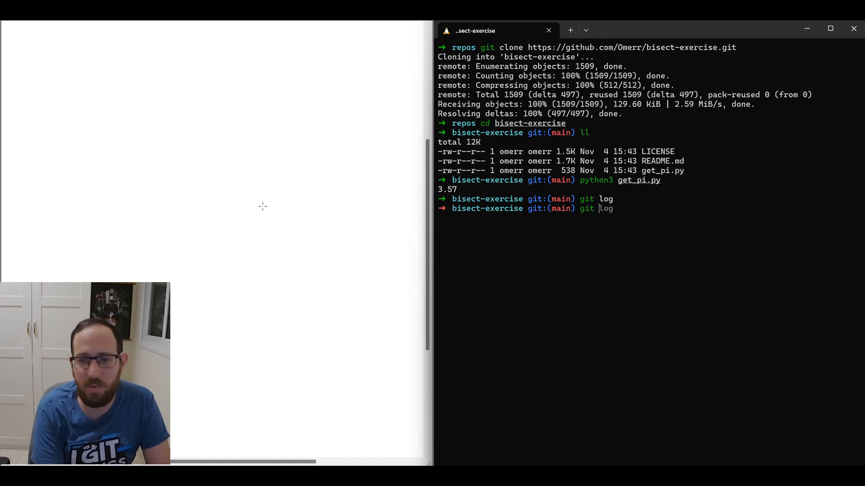
text(--oneline)
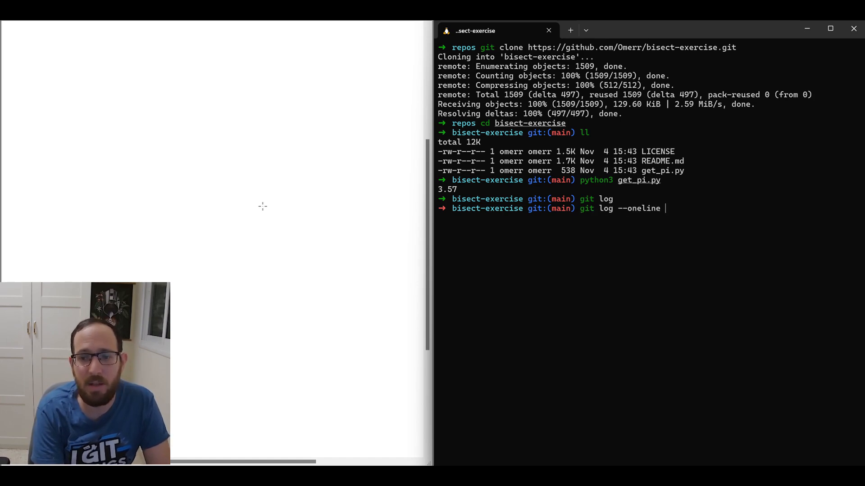
text(t)
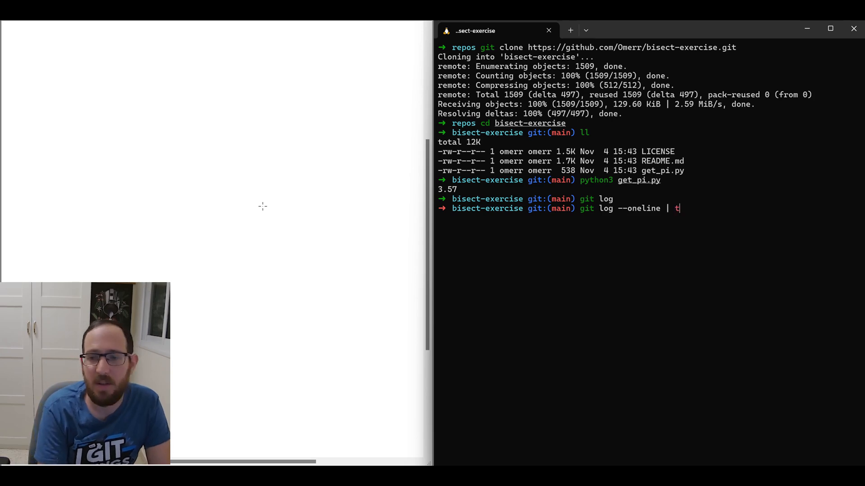
text(ail -n1)
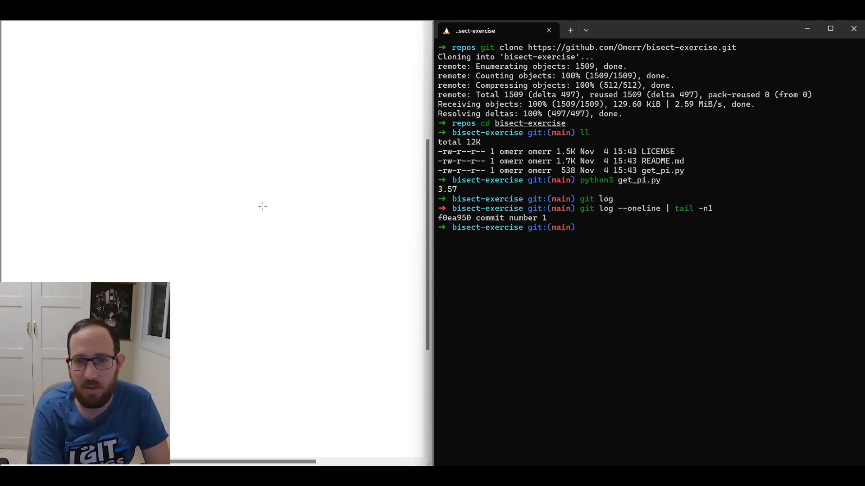
- Check out f0ea950, confirm get_pi.py prints 3.14 there, then switch back to main
text(git checkout -b "CU-86c0phuup_Hype-it")
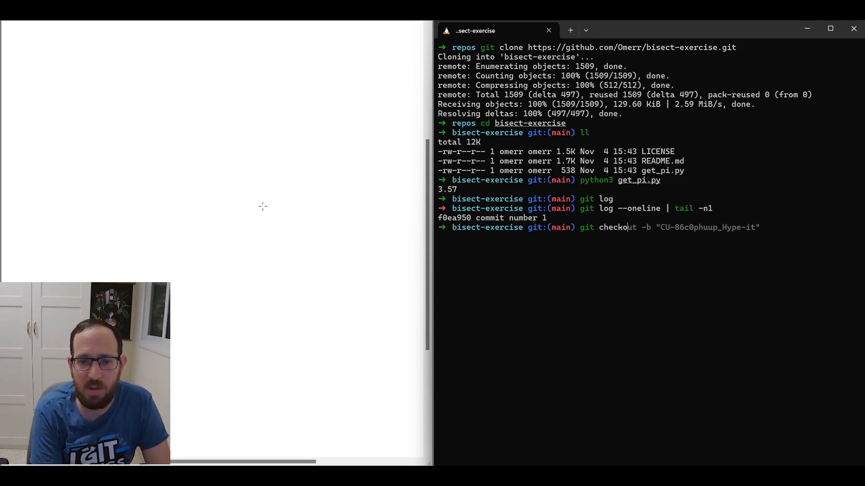
text(f0ea950)
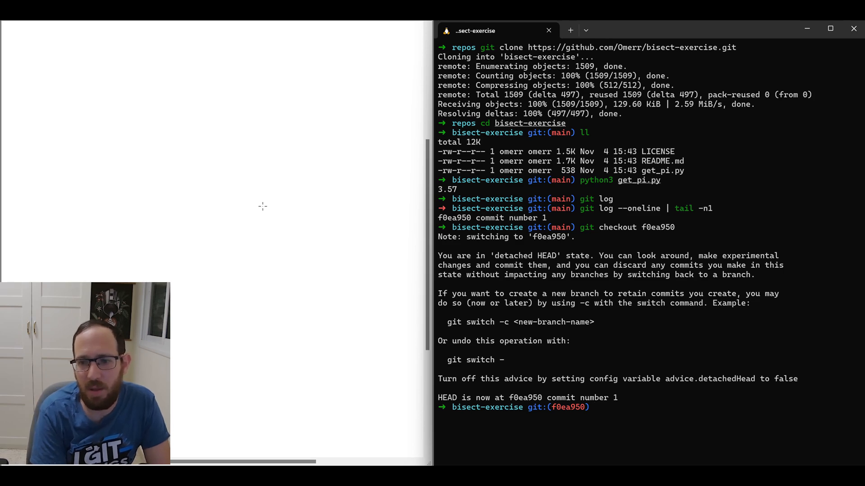
text(python3 get_pi.py)
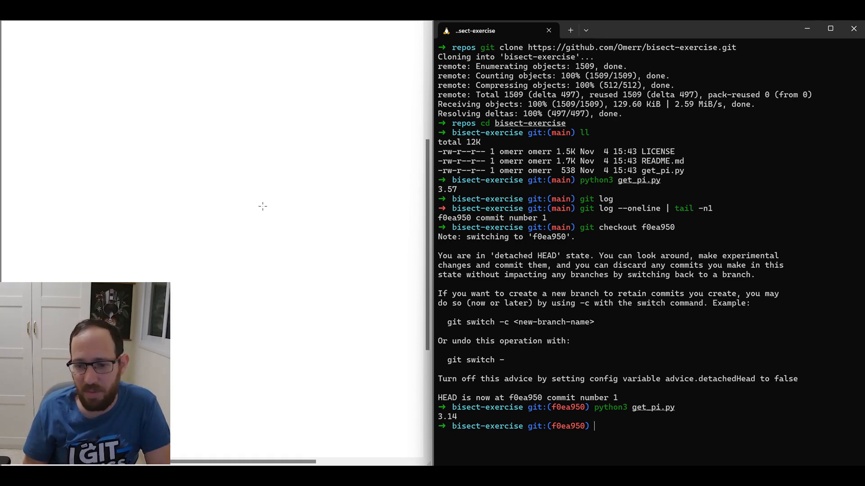
text(git co f62d31)
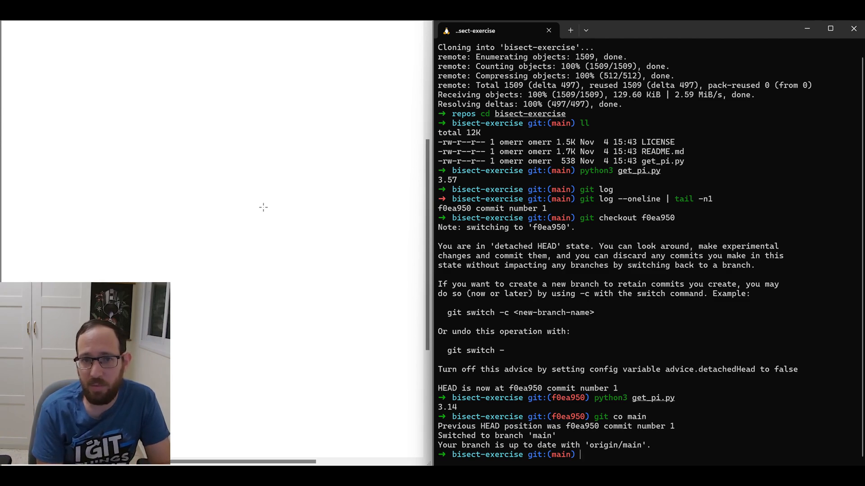
- Return to commit f0ea950 with git co - and start a git bisect session
text(git co -)
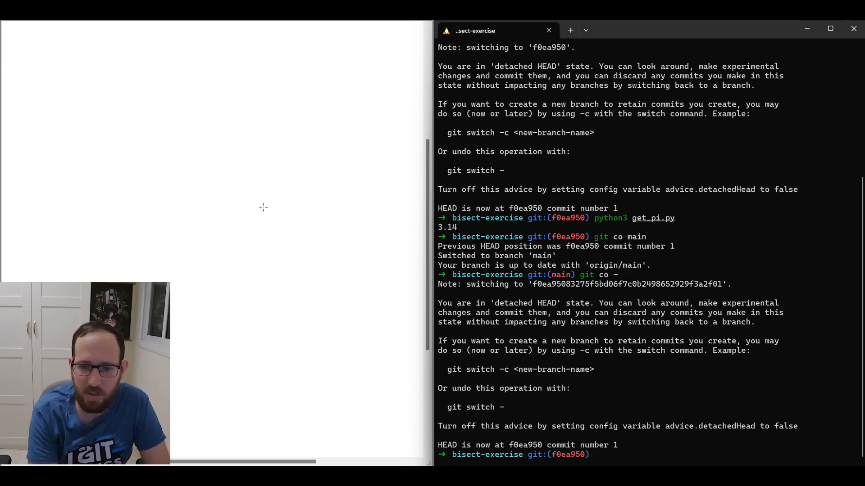
text(got bose)
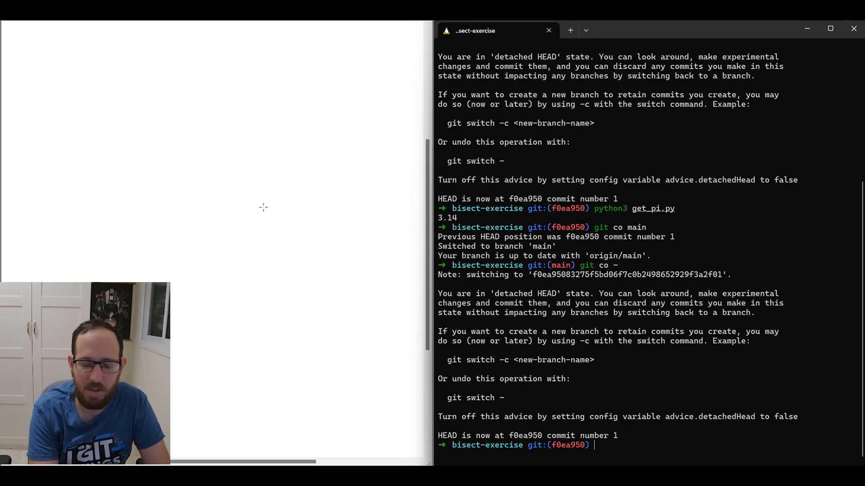
text(git bisect start)
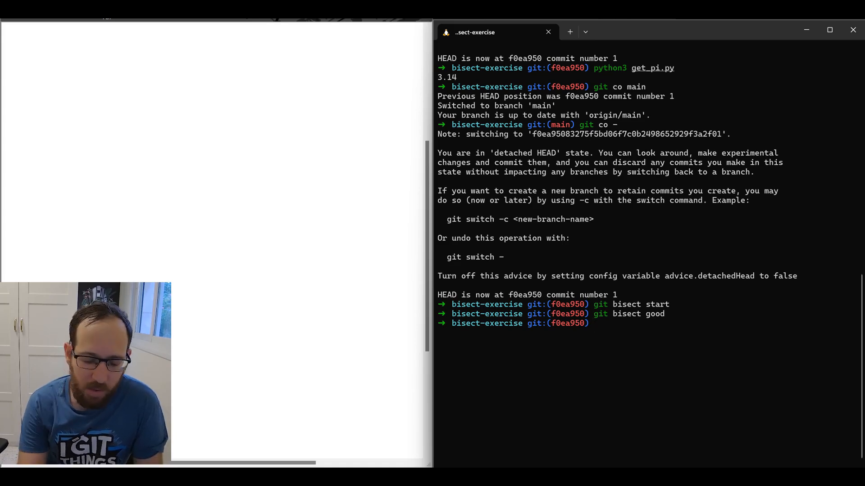
- Mark the current commit good and main bad, so bisect checks out commit 252
text(git bisect good)
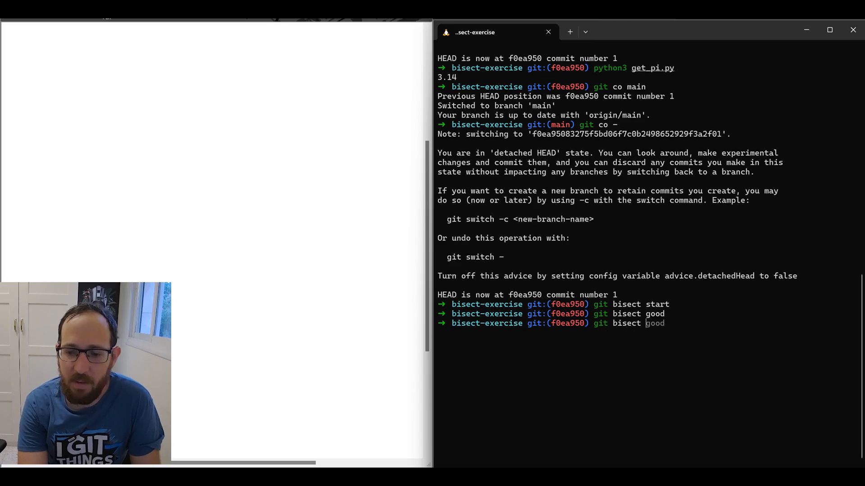
text(bad HEAD)
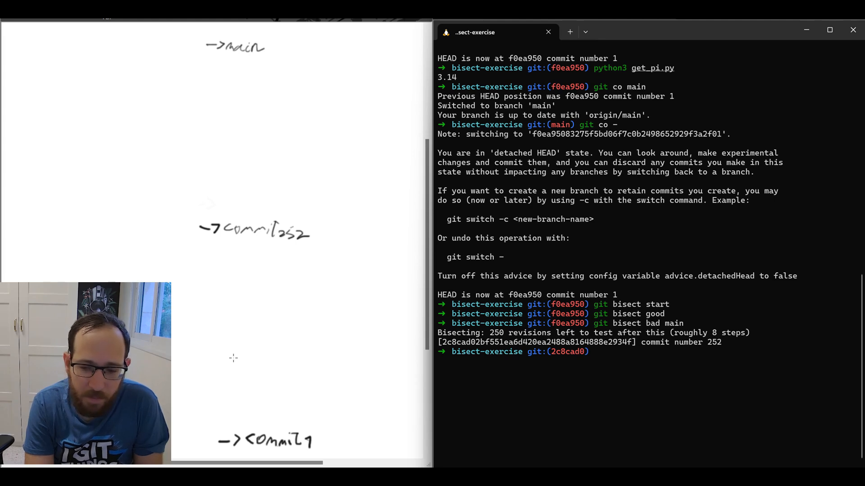
- Run get_pi.py at commit 252, see 3.57, and mark main..252 as a bad range in the sketch
text(python3 get_pi.py)
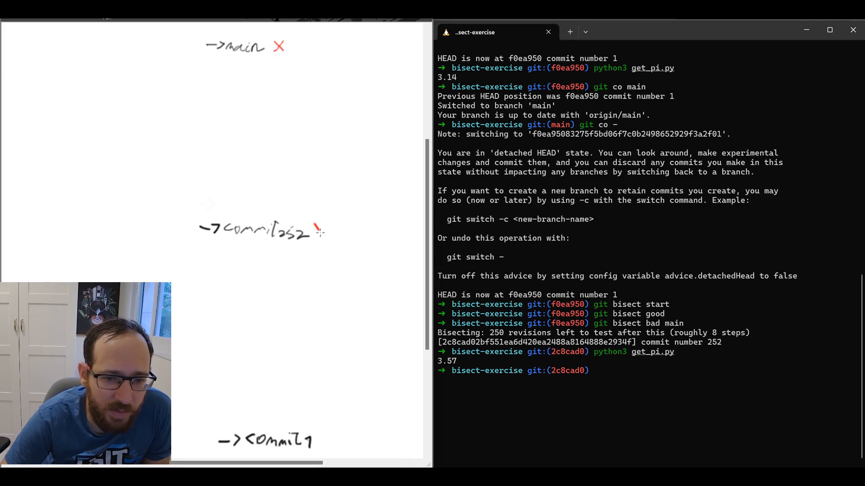
drag(314, 226, 325, 236)
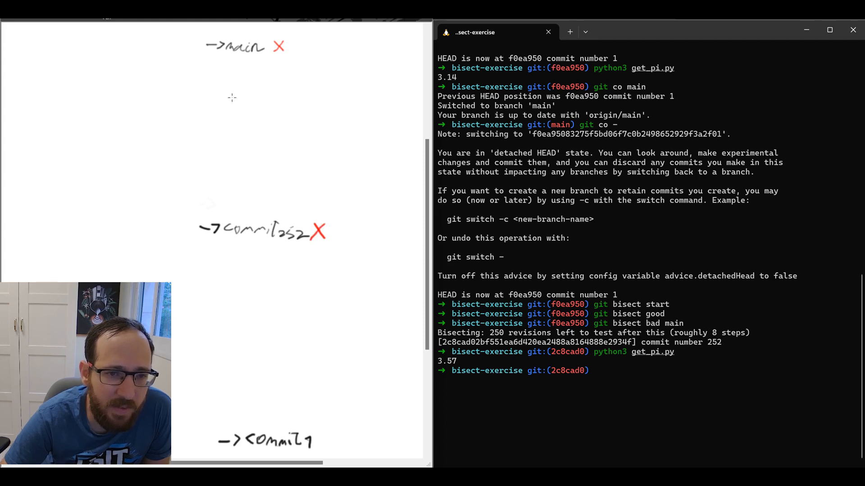
drag(224, 61, 223, 205)
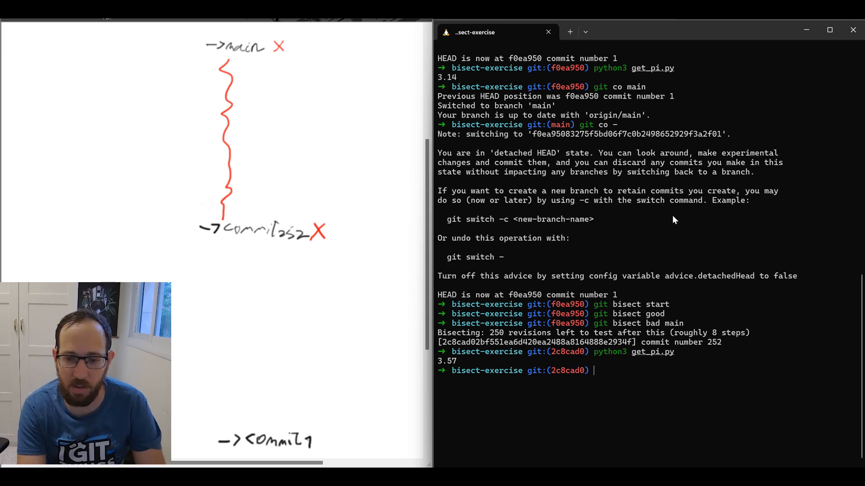
- Mark commit 252 bad so bisect checks out commit 126 with 125 revisions left
text(git bisect bad main)
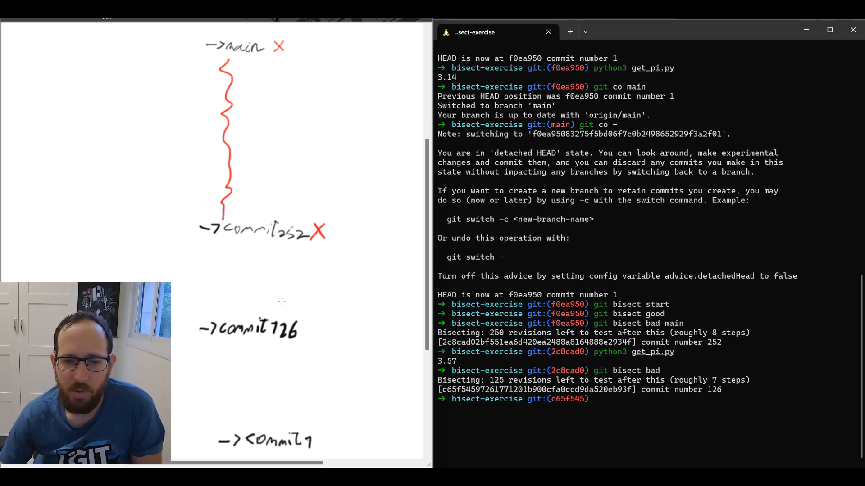
- Run get_pi.py at commit 126, see 3.14, and tick commits 126 to 1 as a good range in the sketch
text(git bisect bad)
text(python3 get_pi.py)
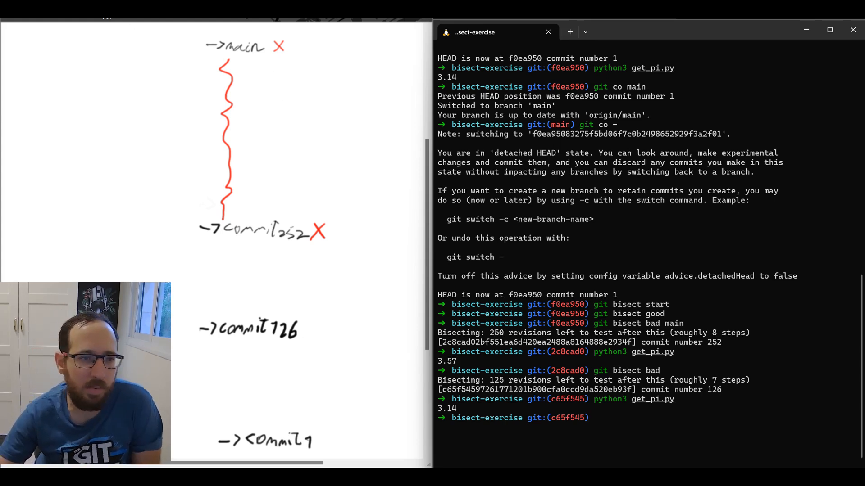
drag(308, 336, 317, 326)
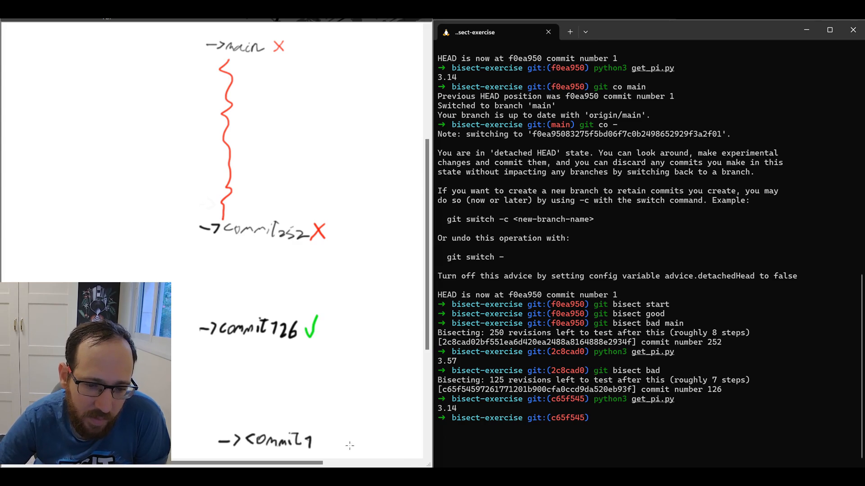
drag(323, 427, 328, 444)
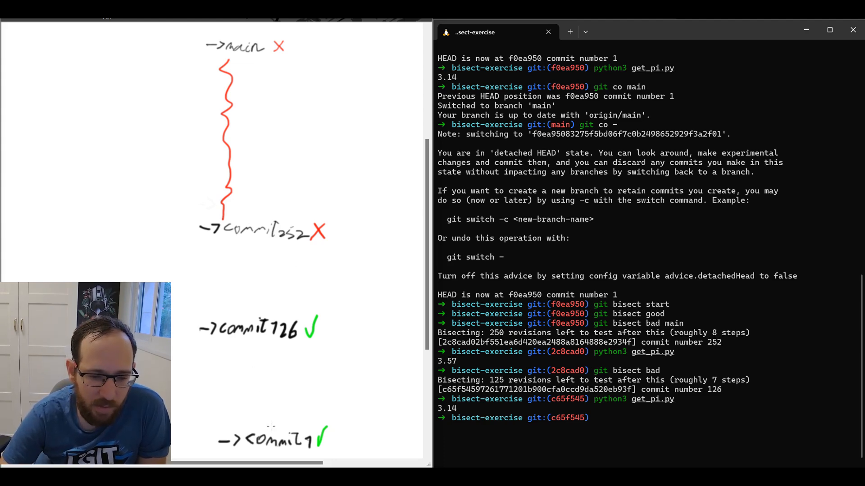
drag(267, 344, 267, 424)
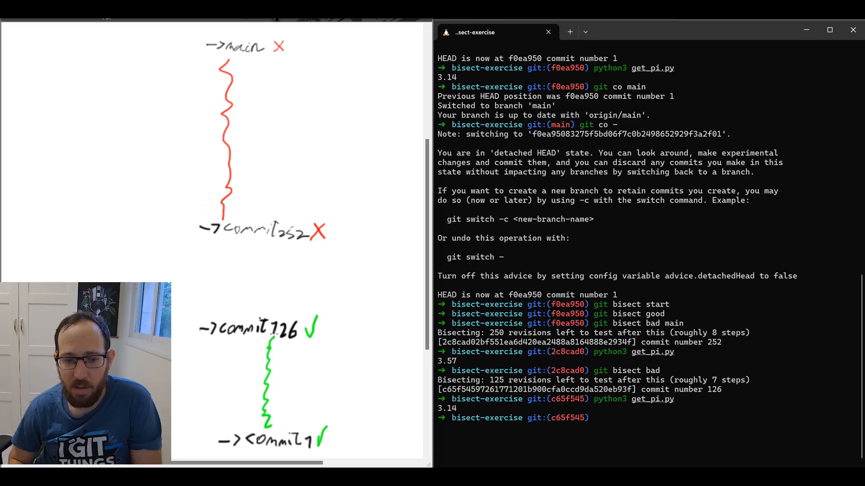
mouse_move(552, 300)
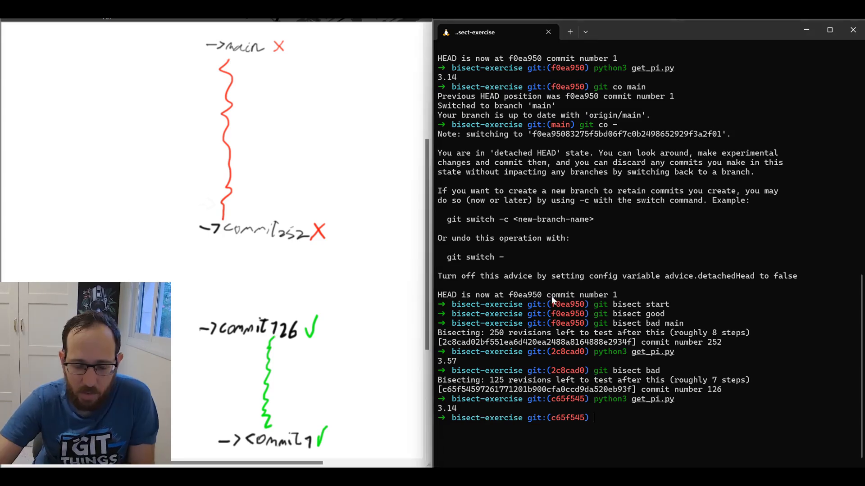
- Mark commit 126 good so bisect moves to commit 189, where get_pi.py prints 3.57
text(git bisect bad)
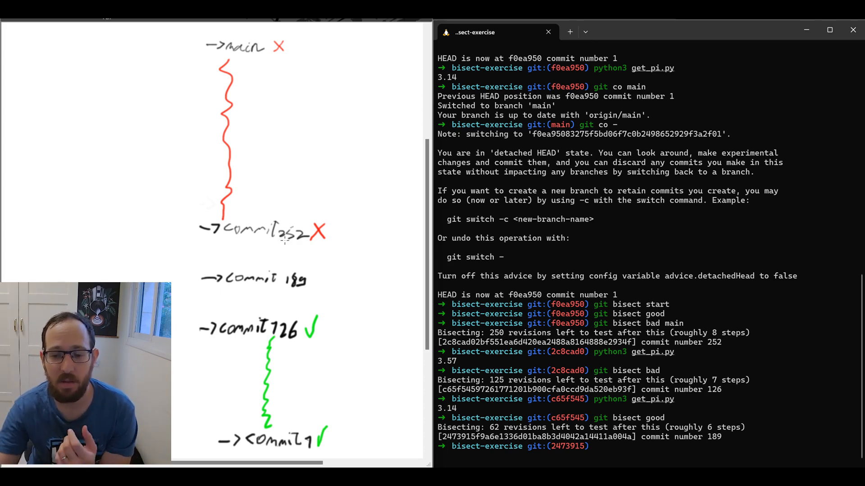
text(git bisect good)
text(python3 get_pi.py)
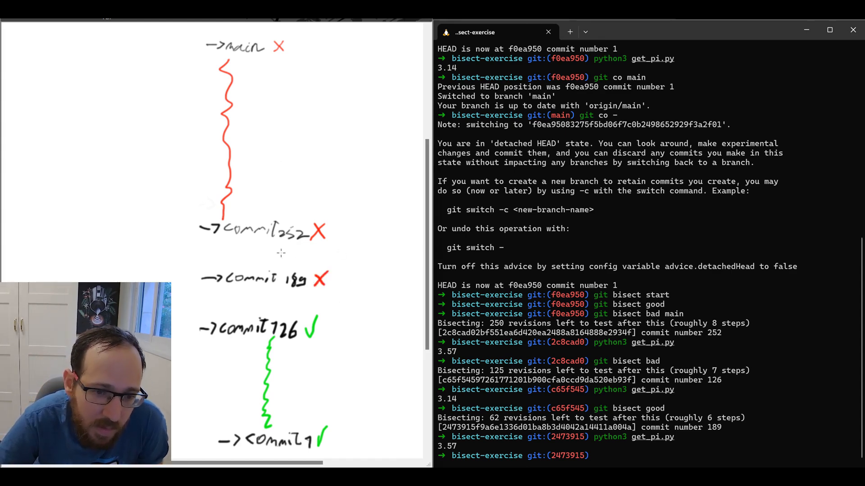
- Mark commit 189 as bad, letting bisect check out commit 157 with 31 revisions left
drag(259, 242, 262, 267)
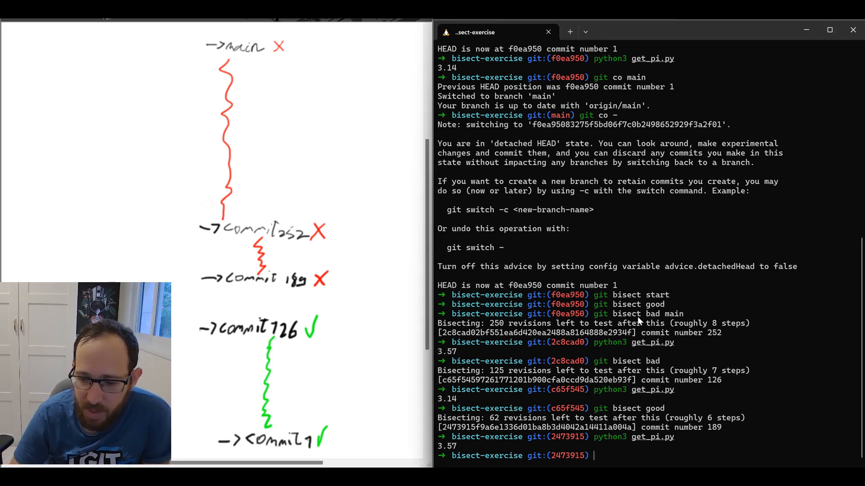
text(git bisect bad)
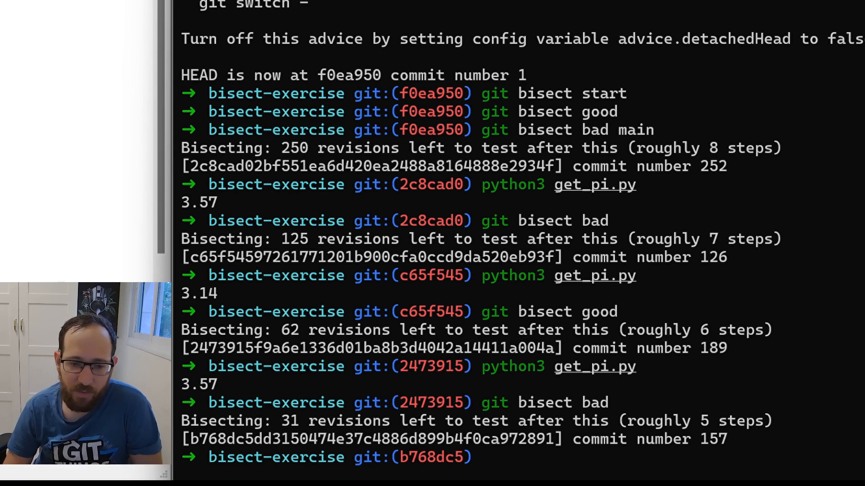
- Run get_pi.py at commit 157 and observe the wrong output 3.57
text(python3 get_pi.py)
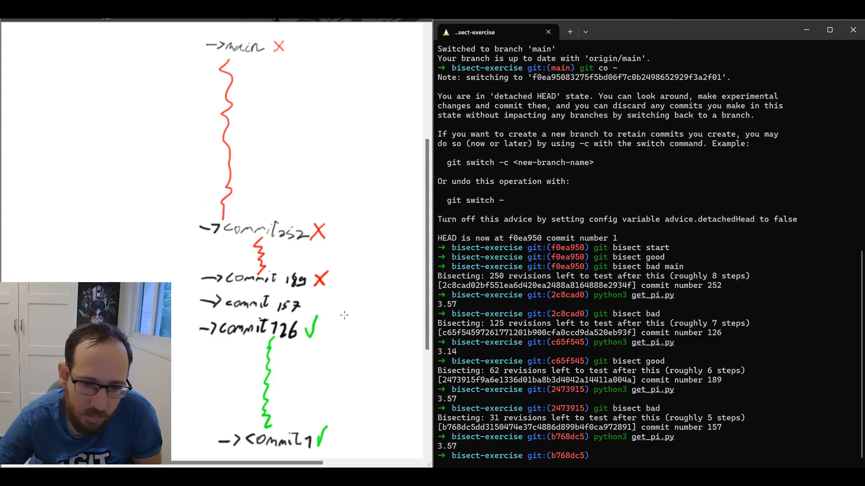
click(319, 306)
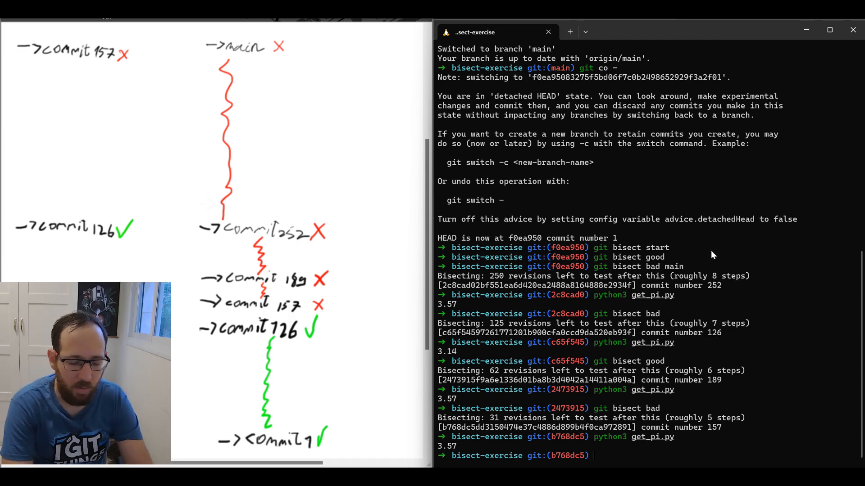
- Mark commits 157 and 141 as bad, reaching commit 133 where get_pi.py prints 3.14
text(git bisect bad)
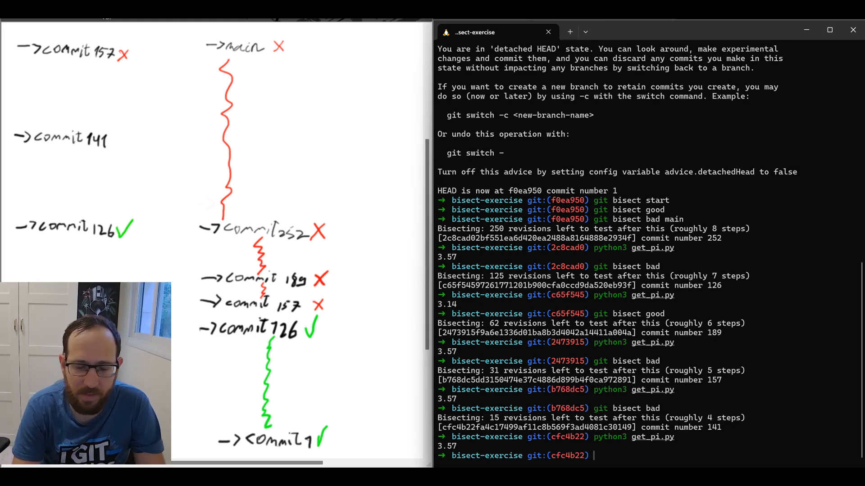
text(git bisect bad)
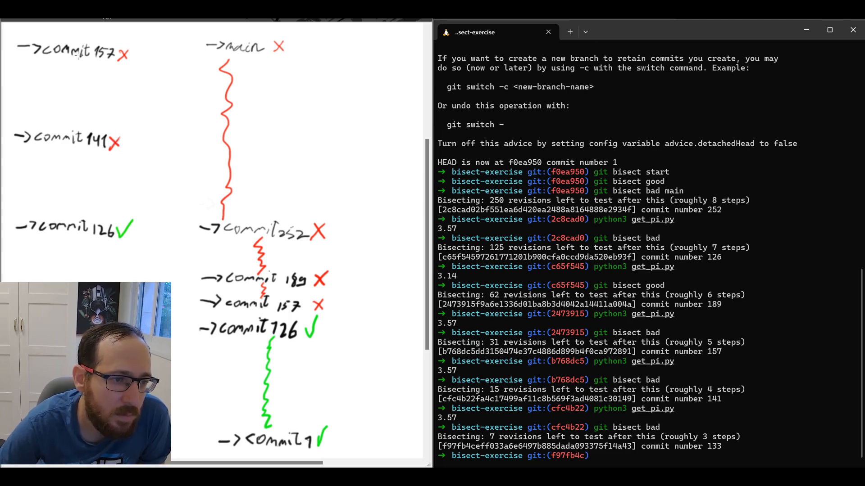
drag(75, 63, 75, 130)
text(python3 get_pi.py)
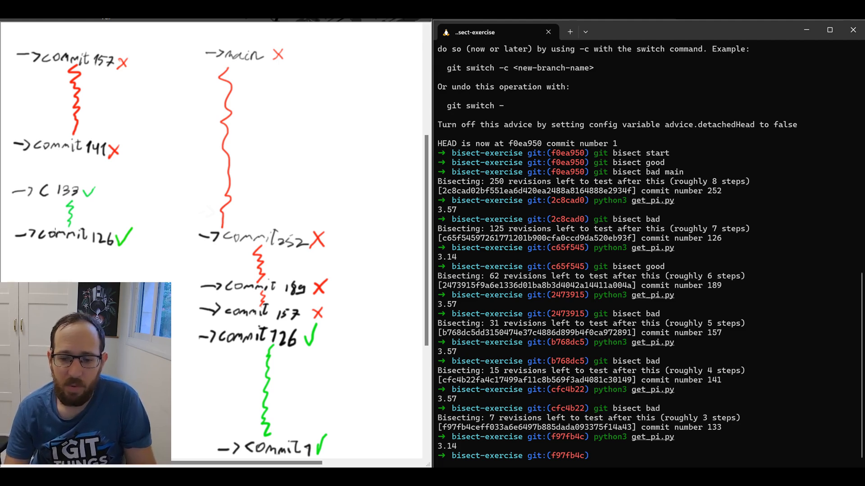
mouse_move(481, 302)
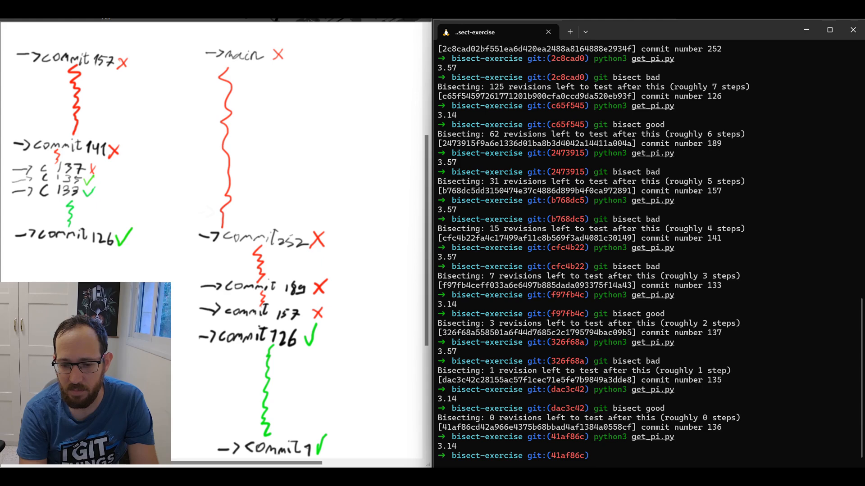
- Mark commit 136 as good so bisect reports 326f68a, commit 137, as the first bad commit
text(git bisect good)
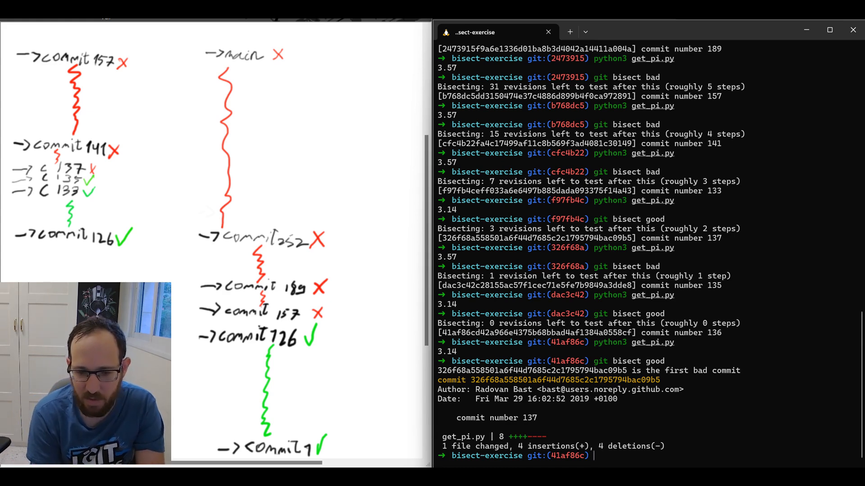
- Show the details of the first bad commit that changed get_pi.py
text(git show 6e8b0d)
text(import)
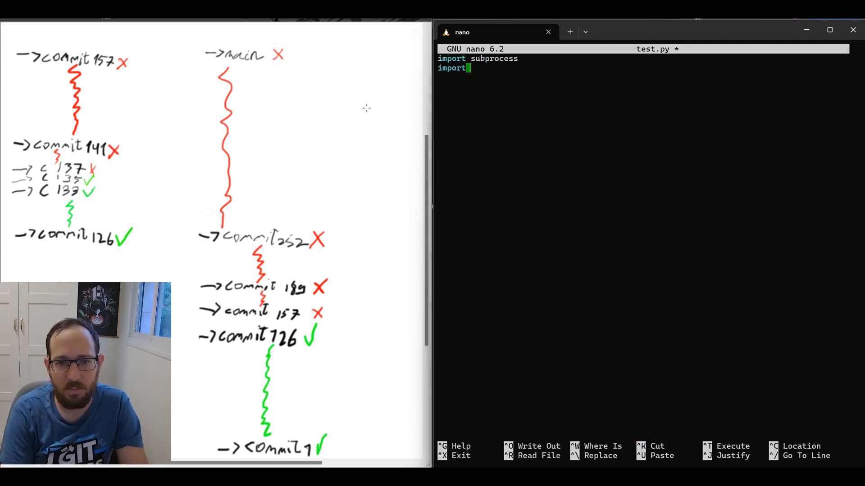
- Write test.py running get_pi.py via subprocess.check_output, exiting 0 near 3.14 else 1, and save
text(math)
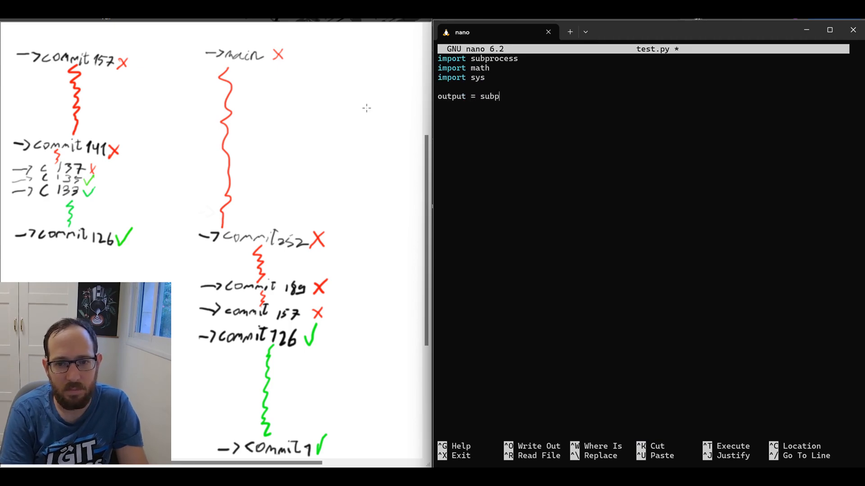
text(rocess.check_output()
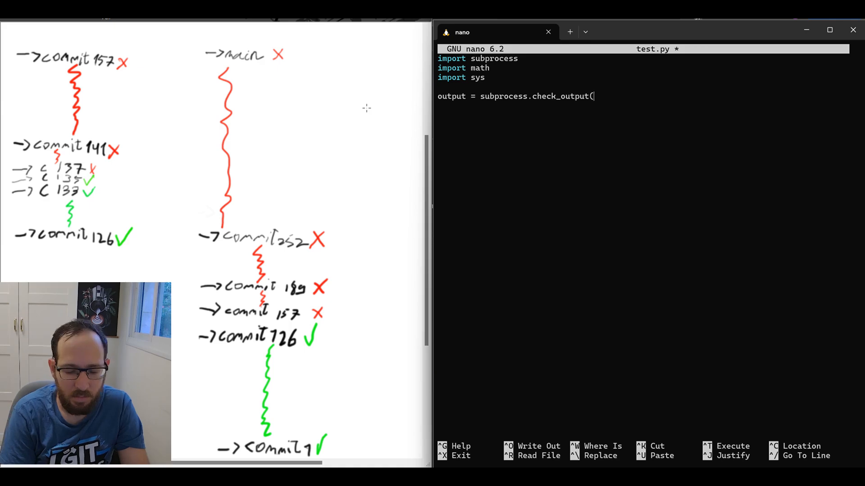
text(['python3', 'get_pi.py)
click(643, 143)
text(sys)
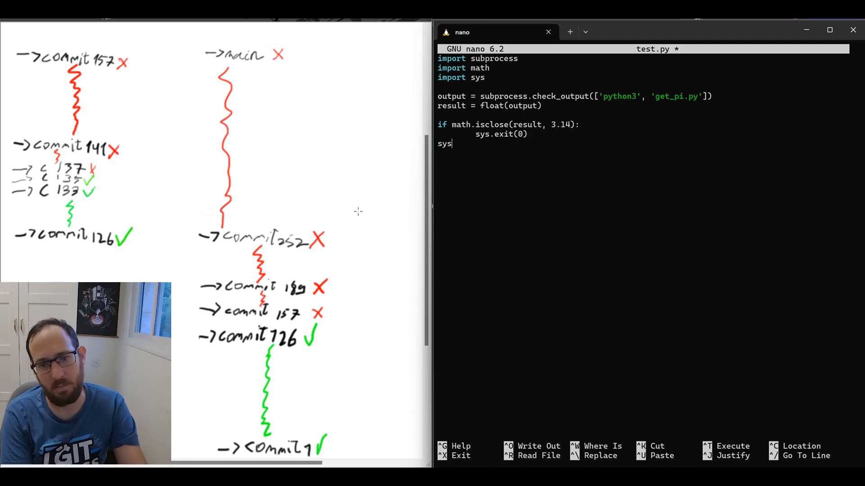
text(.exit(1))
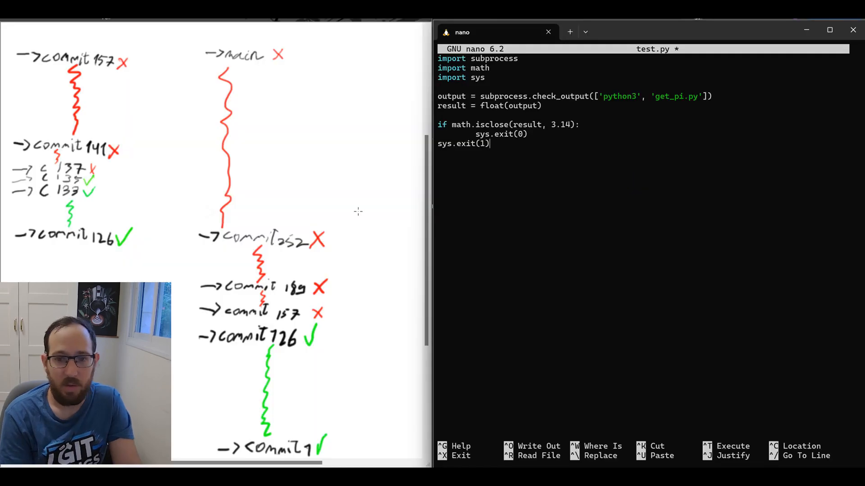
key(ctrl+x)
text(X)
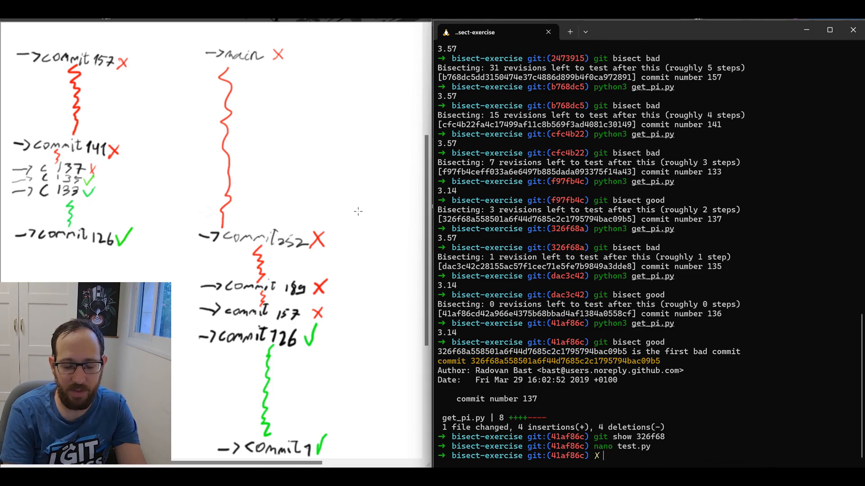
- Reset the finished bisect back to commit 1, then start a new bisect marking it good
text(git bisect reset)
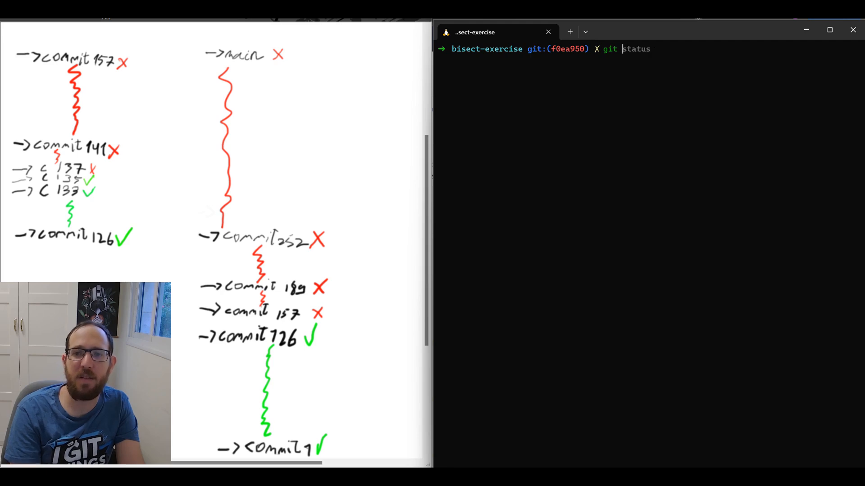
key(Ctrl+u)
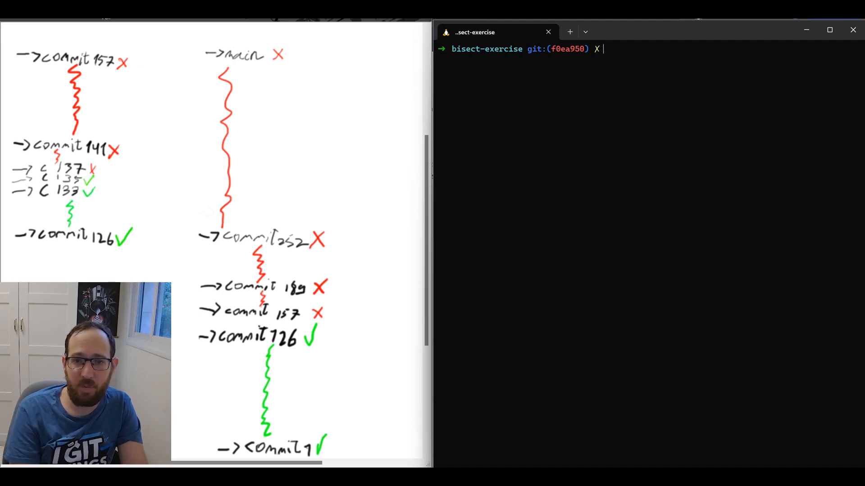
text(git bisect reset)
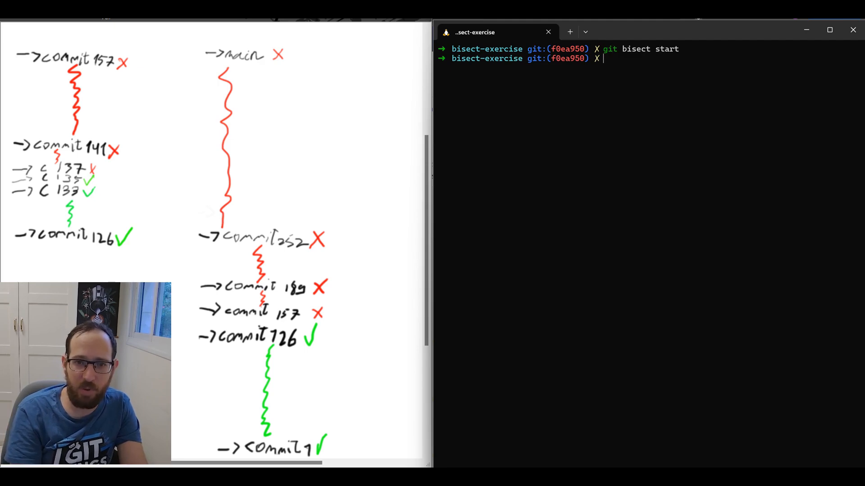
text(git bisect good)
text(git bisect run python3 test.py)
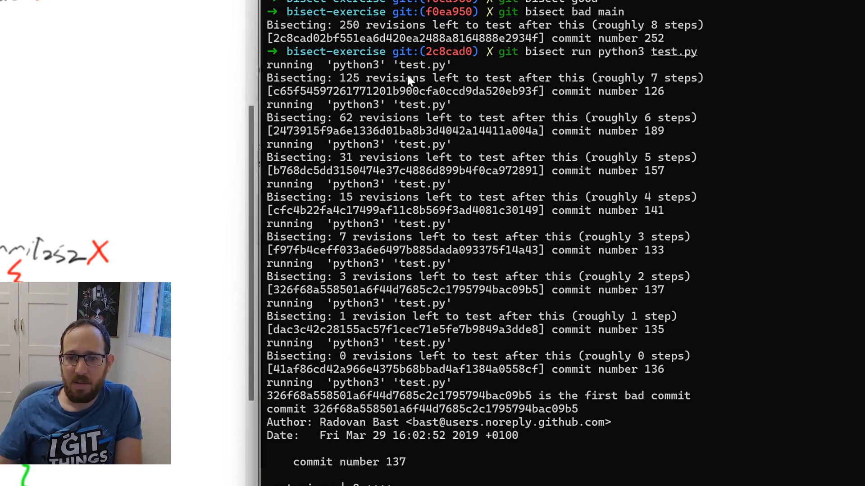
mouse_move(387, 341)
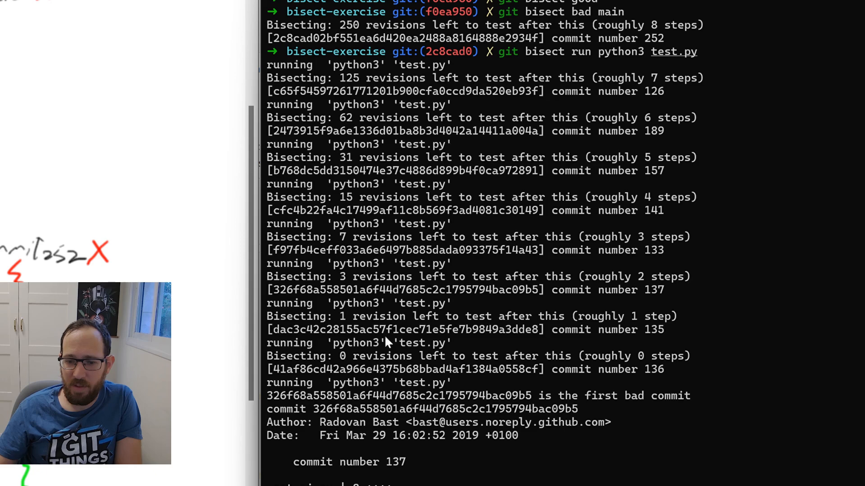